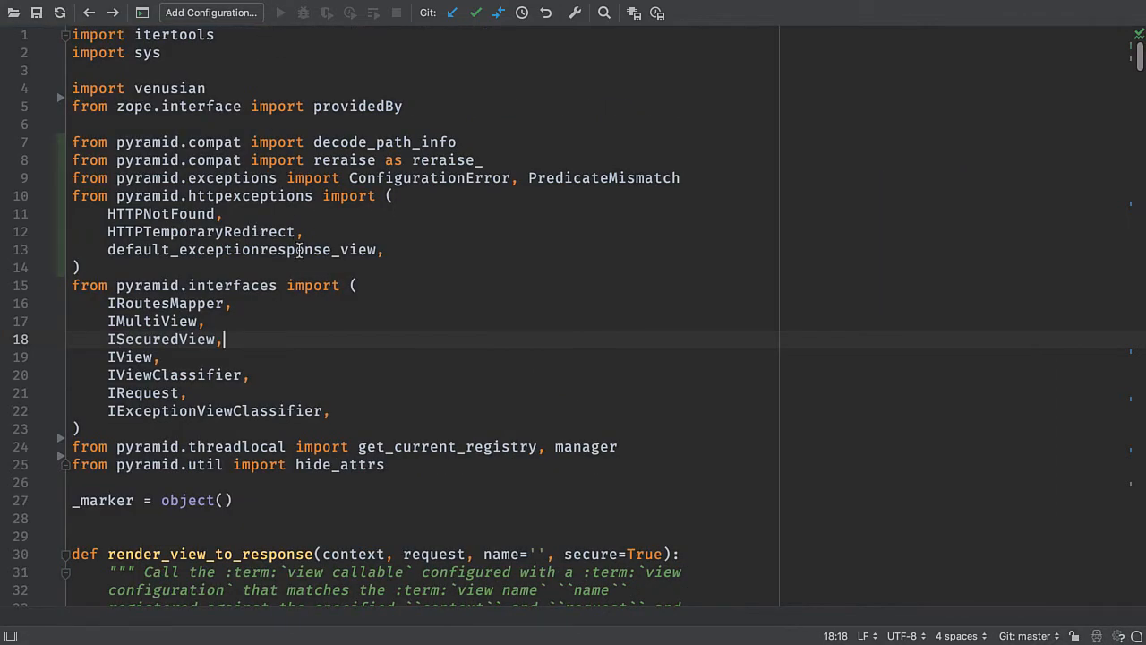
mouse_move(321, 269)
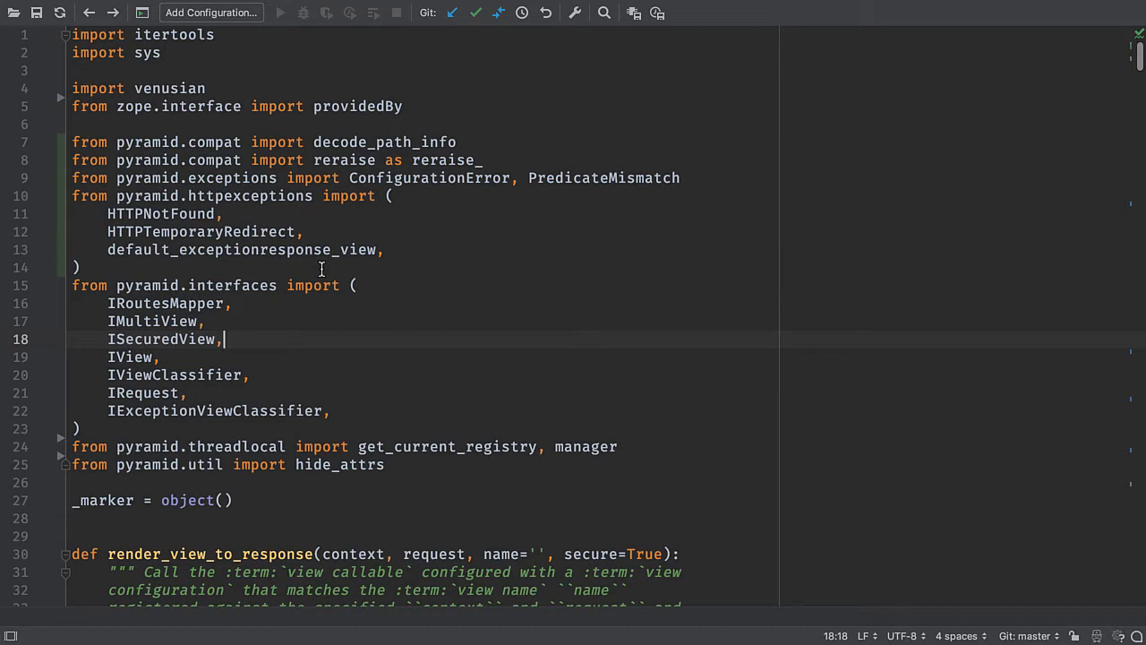
Search project files for 'scr/pv' and open pviews.py from pyramid.scripts.
key("shift shift")
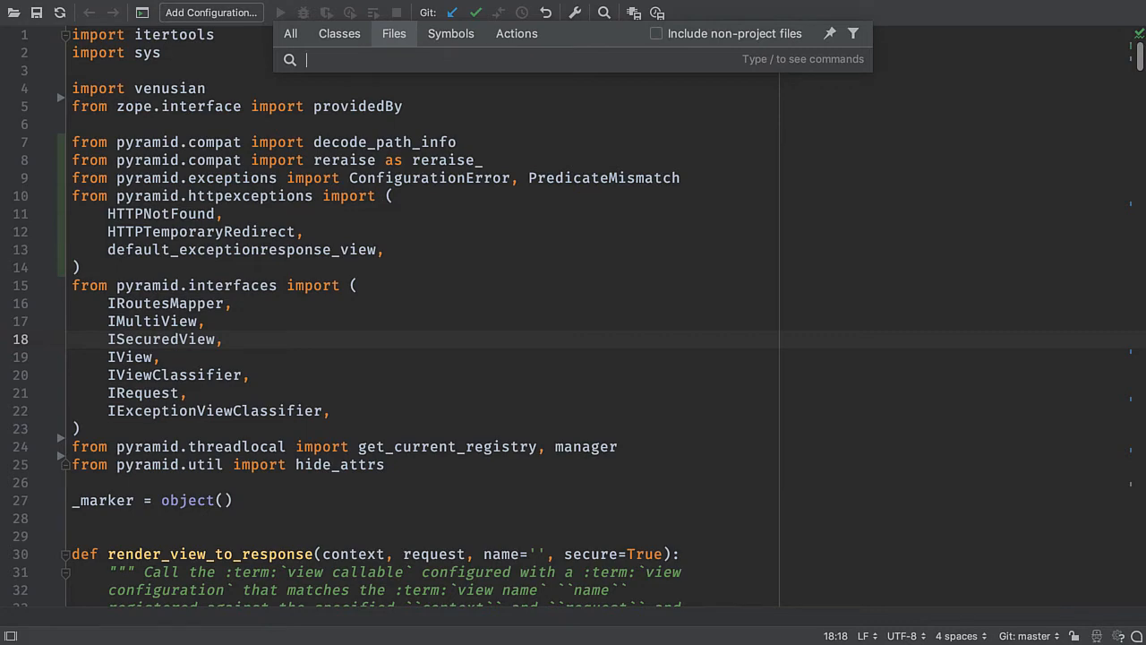
type("pvi")
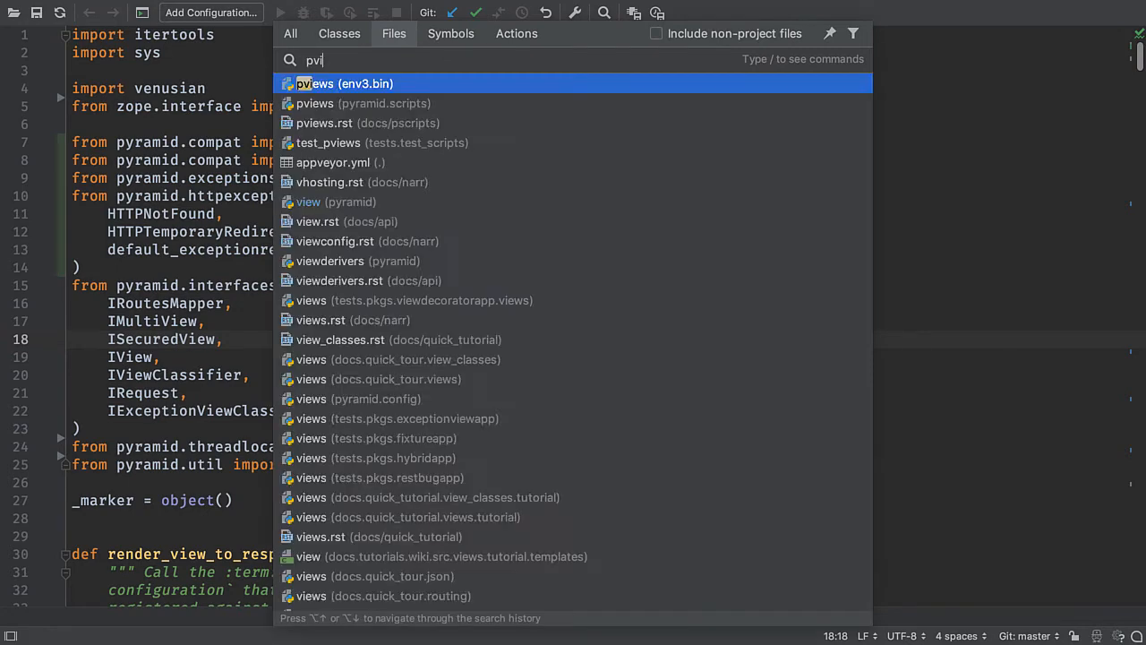
type("e")
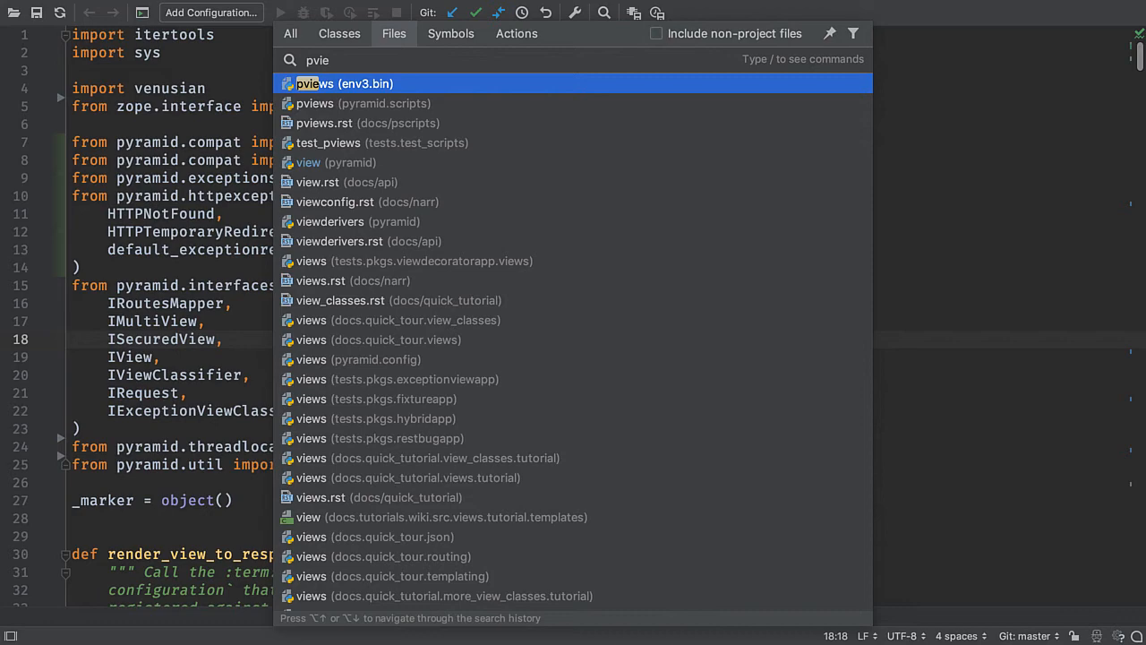
type(".py")
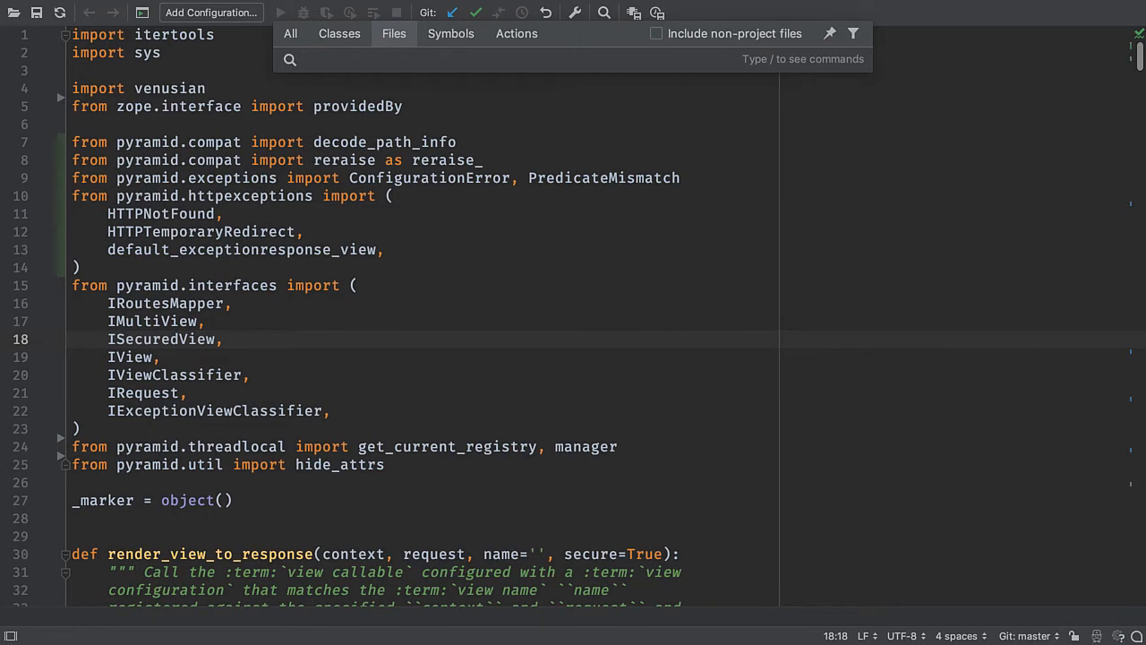
type("scr")
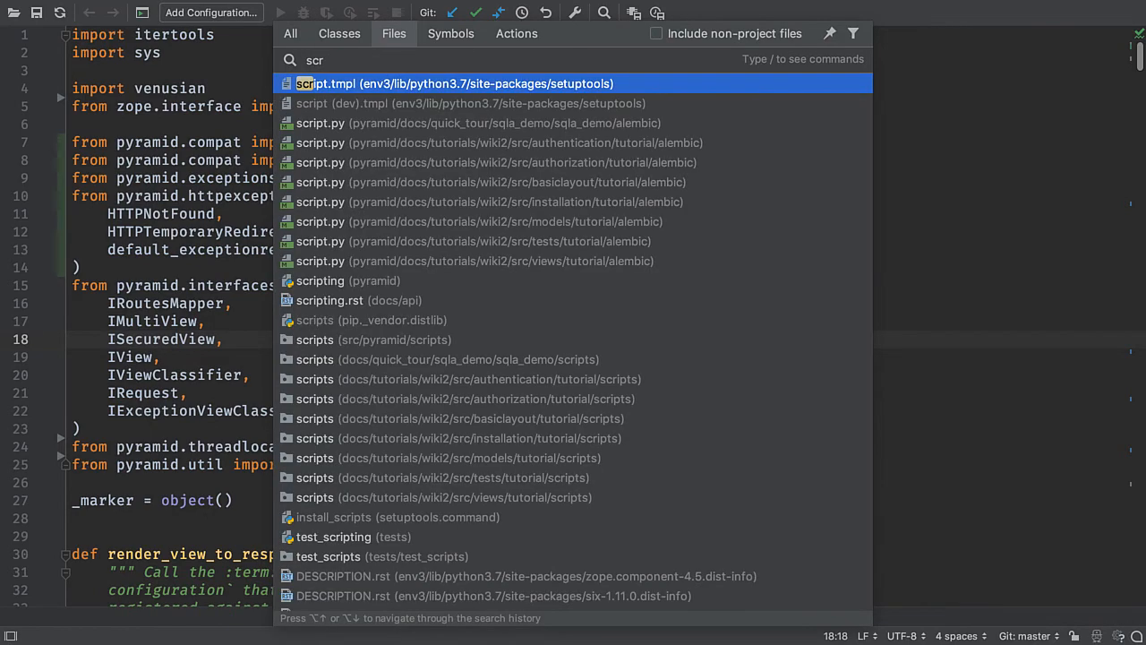
type("/pv")
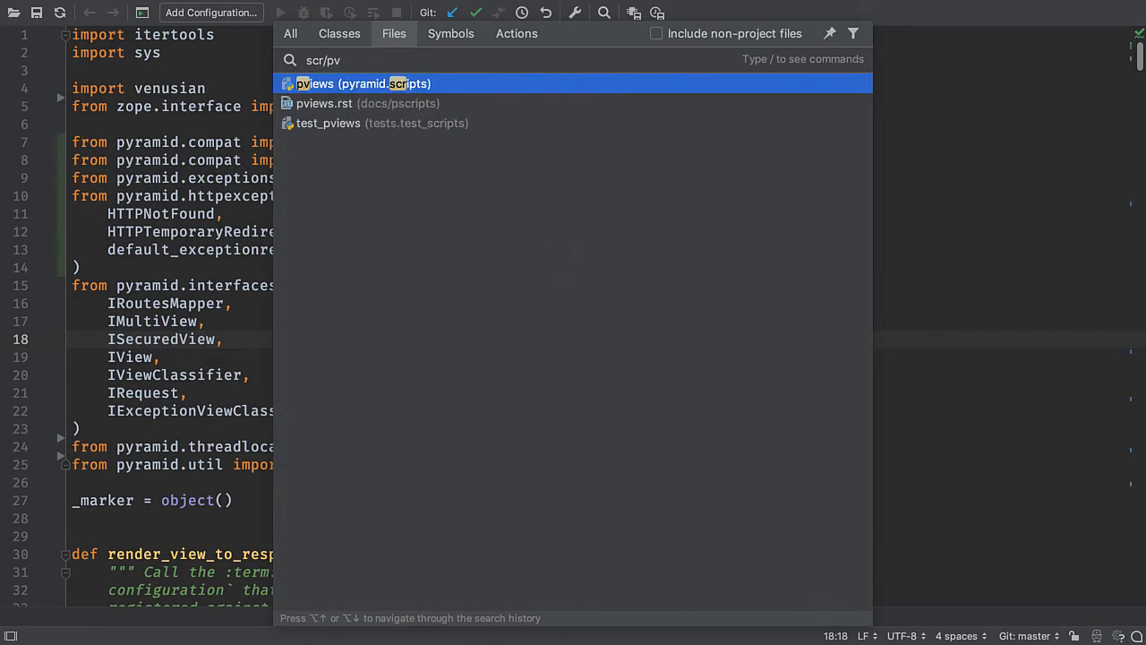
left_click(367, 83)
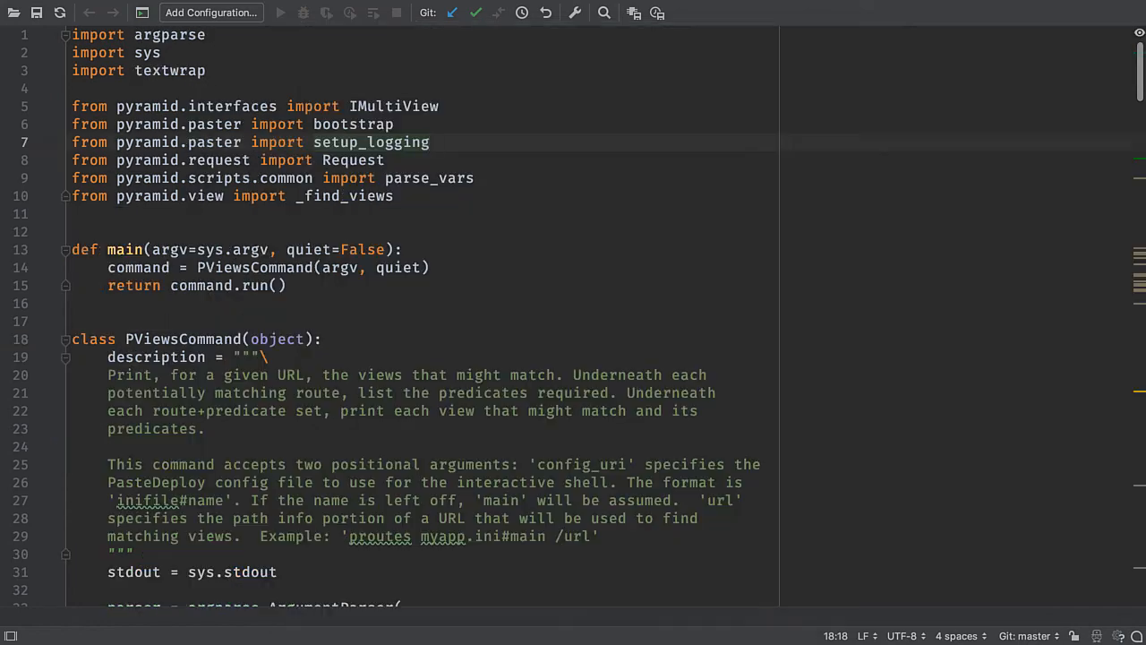